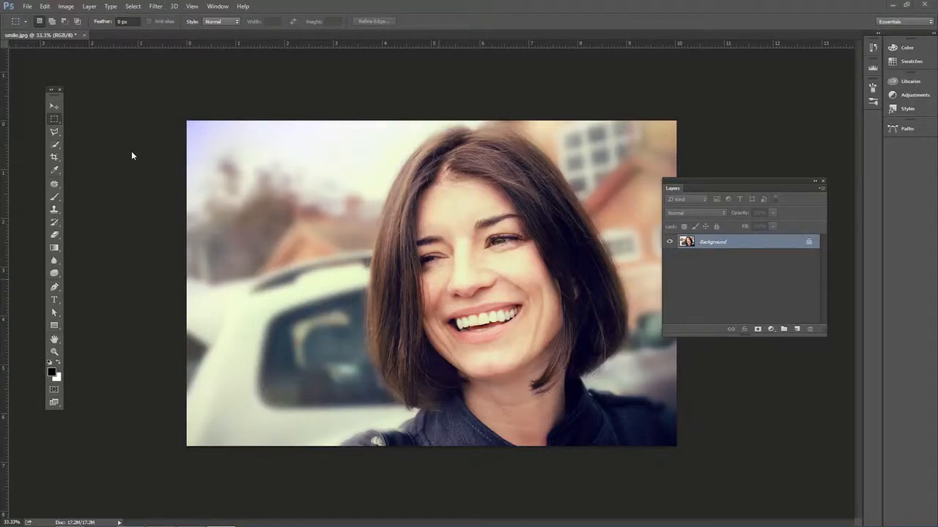
mouse_move(256, 157)
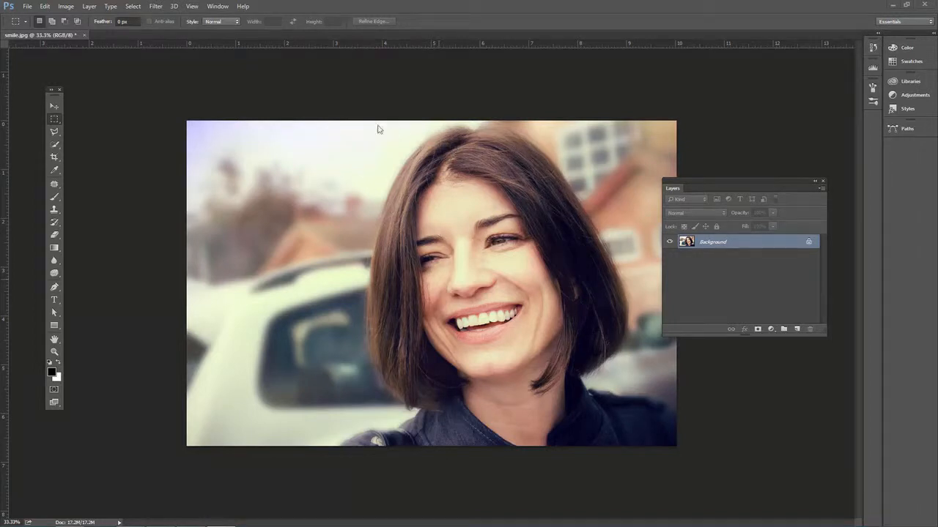
mouse_move(211, 174)
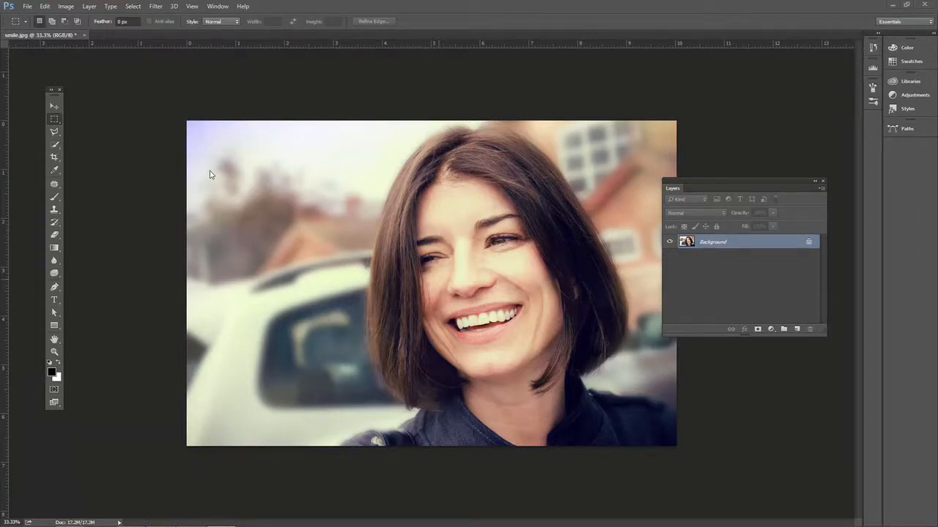
mouse_move(178, 188)
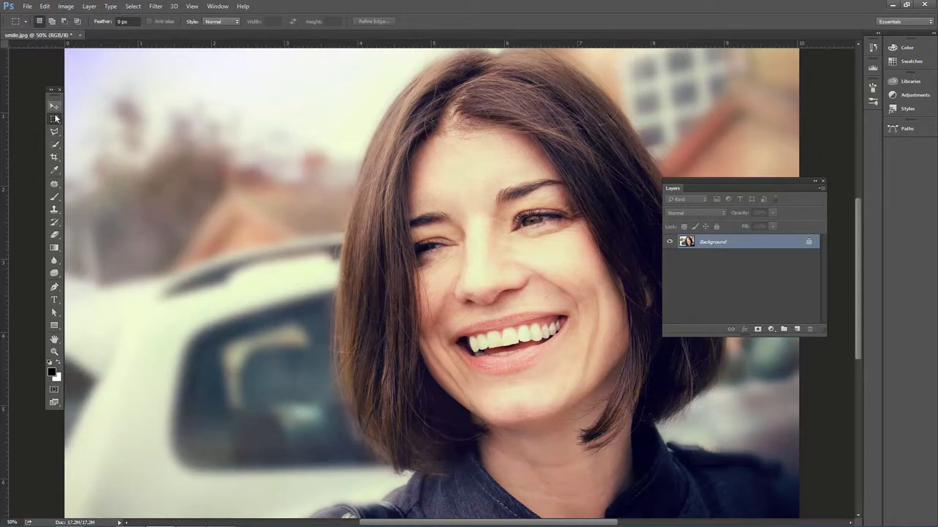
- Reposition the Layers panel to the right, beside the face
drag(744, 188, 759, 186)
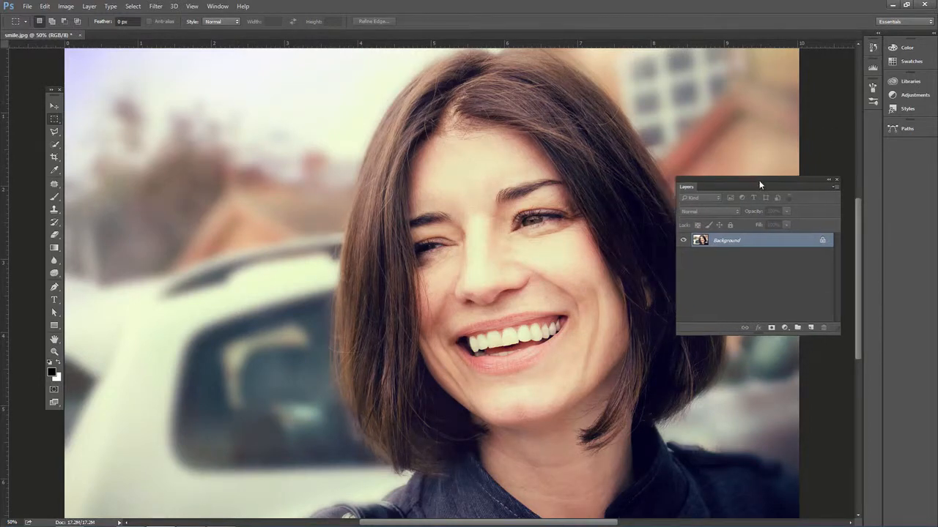
drag(759, 186, 776, 193)
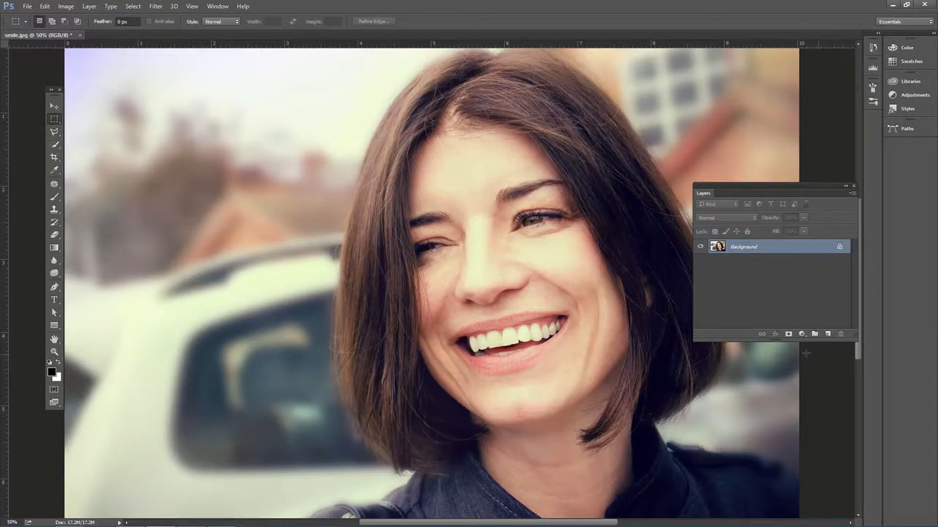
- Add a Color Balance adjustment layer with the Yellow–Blue slider pushed toward Blue
click(788, 334)
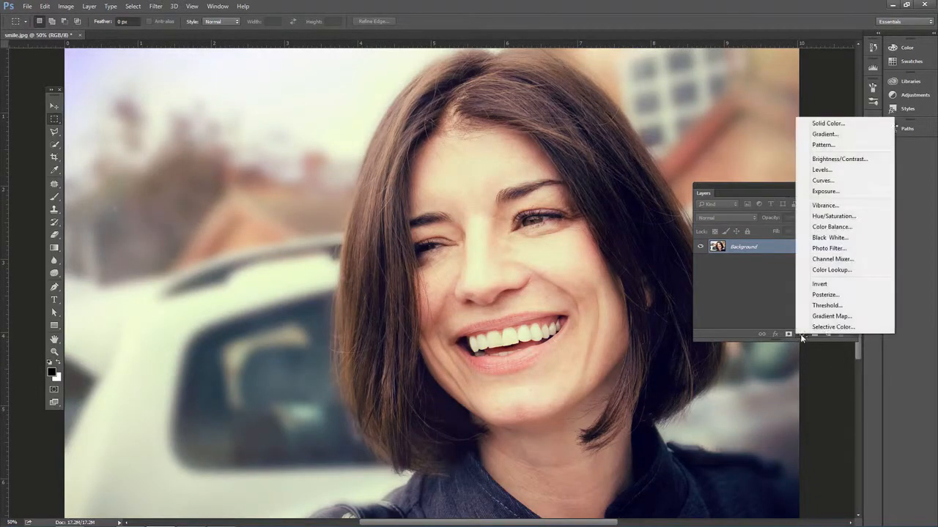
mouse_move(829, 248)
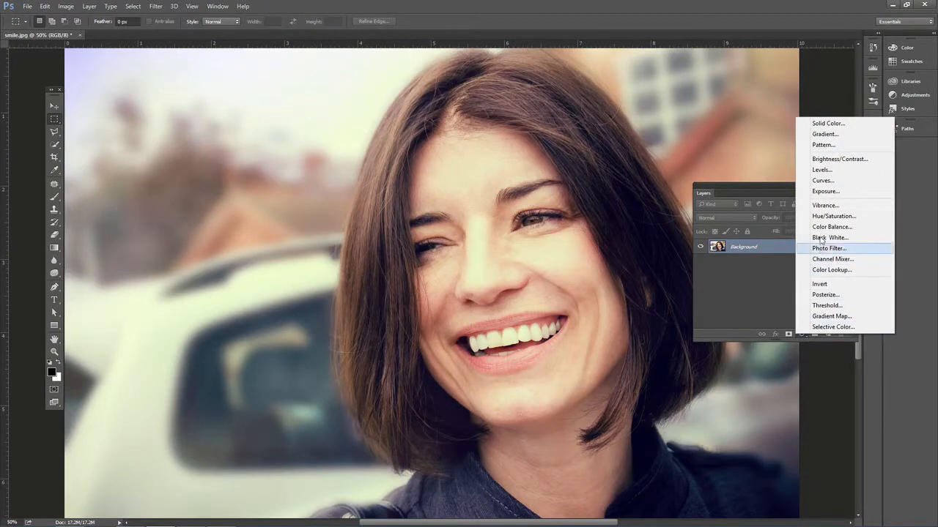
click(831, 226)
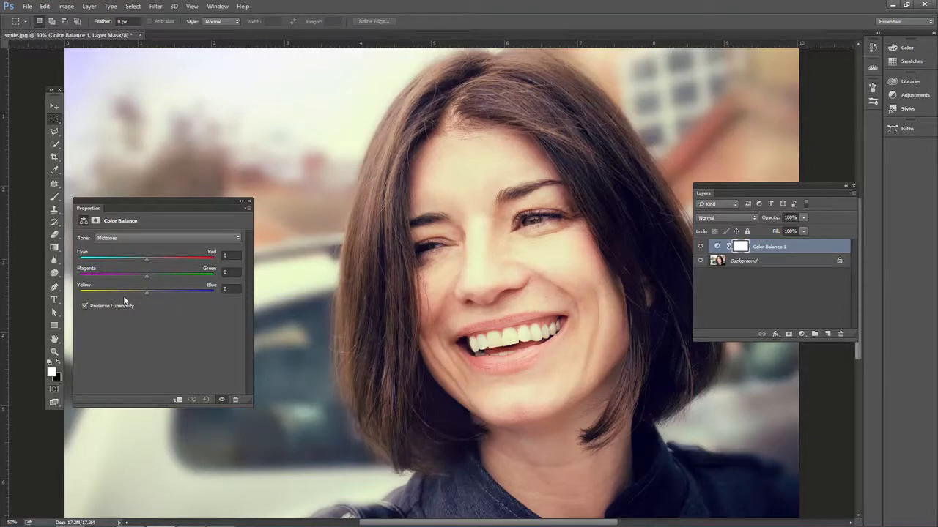
drag(146, 290, 170, 290)
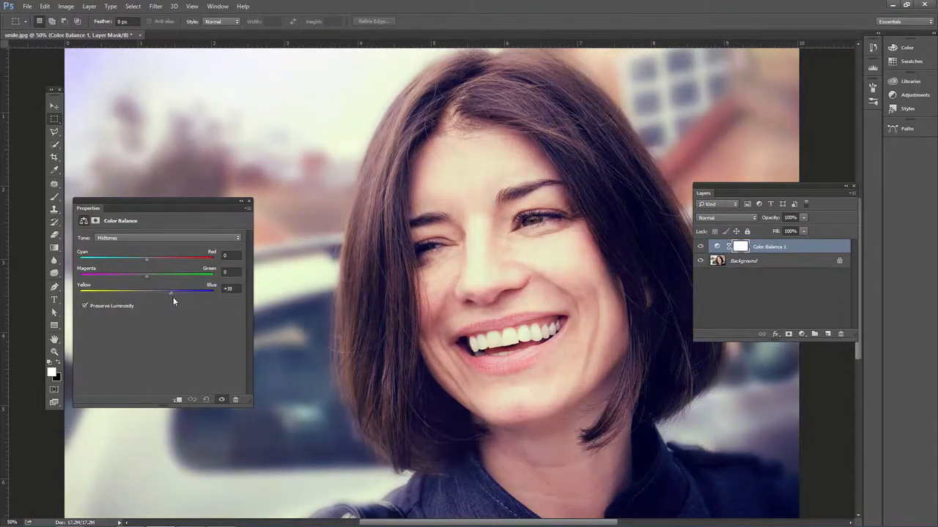
drag(170, 293, 179, 293)
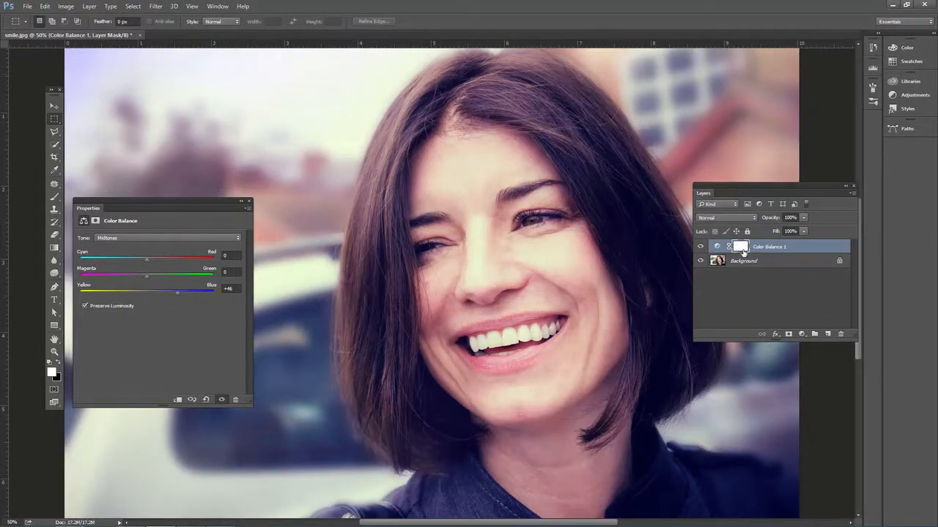
- Check the adjustment's mask settings and close its properties
click(741, 246)
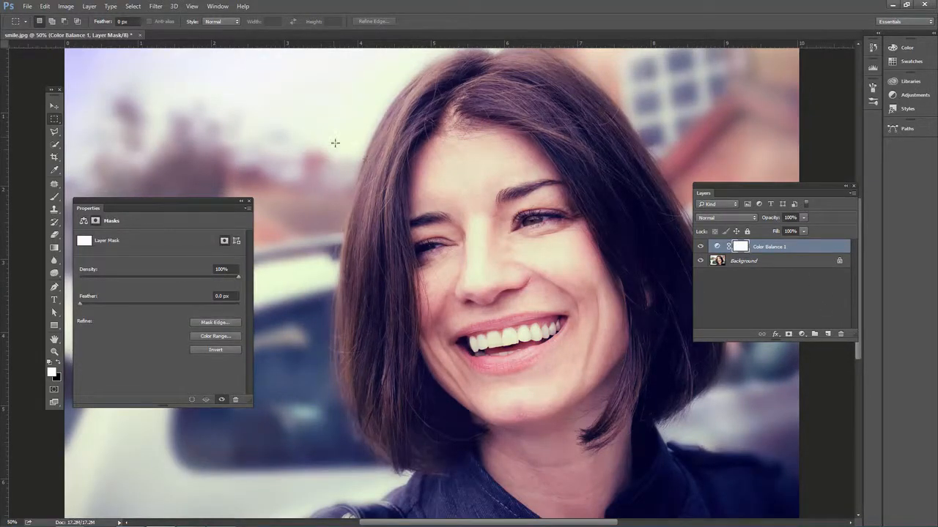
click(250, 201)
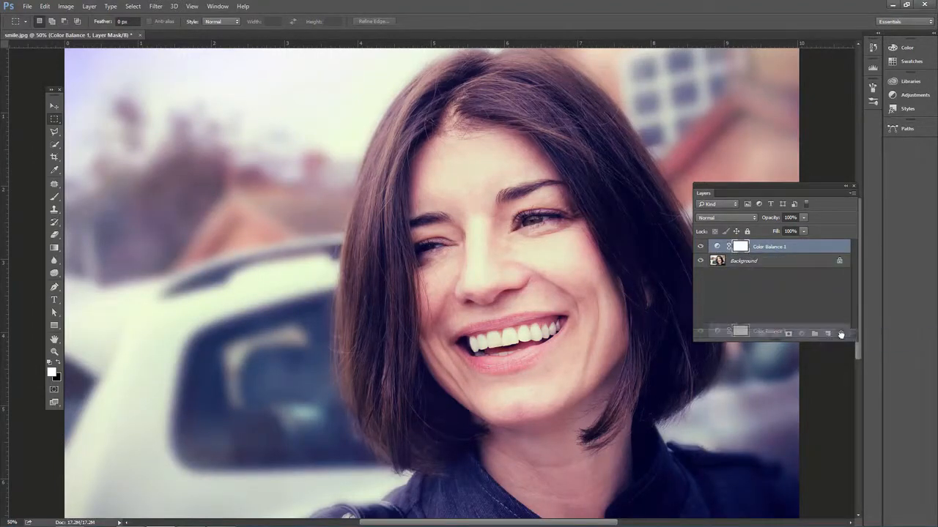
- Delete the Color Balance layer and add a Threshold adjustment layer
click(841, 334)
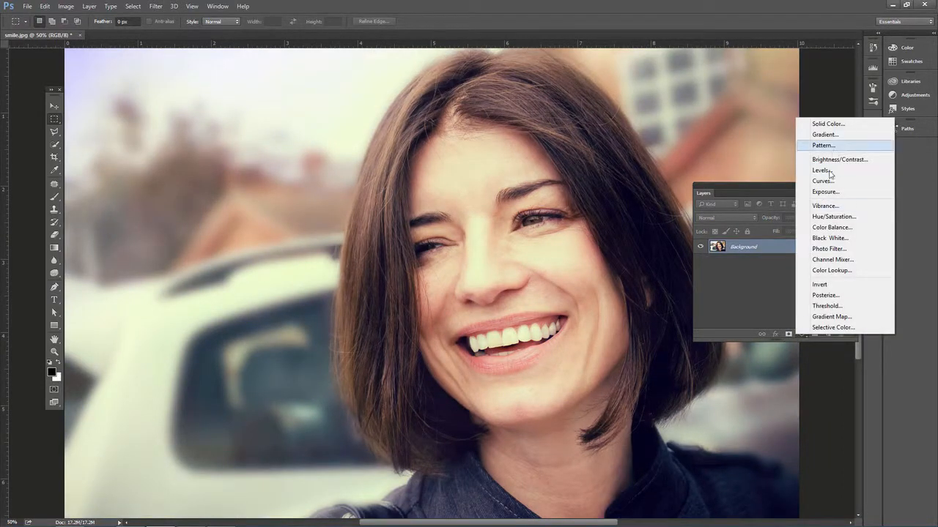
mouse_move(841, 291)
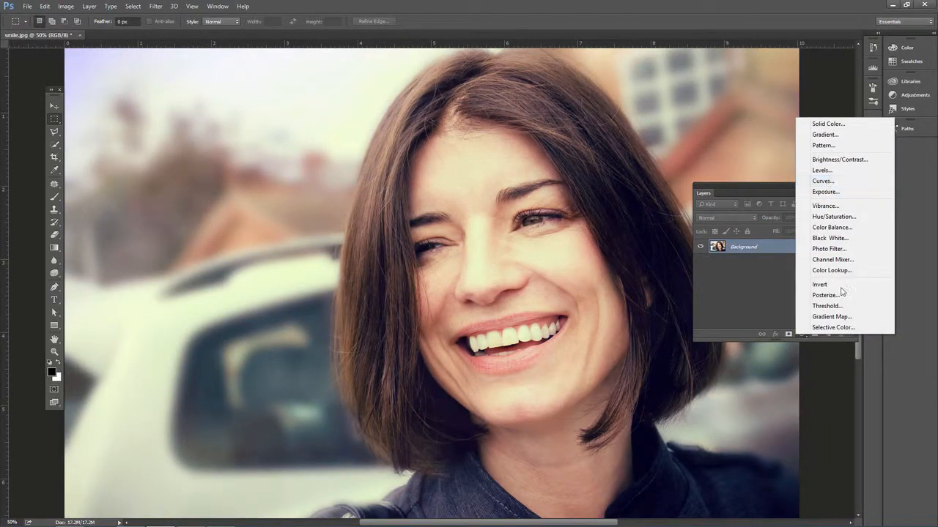
click(824, 306)
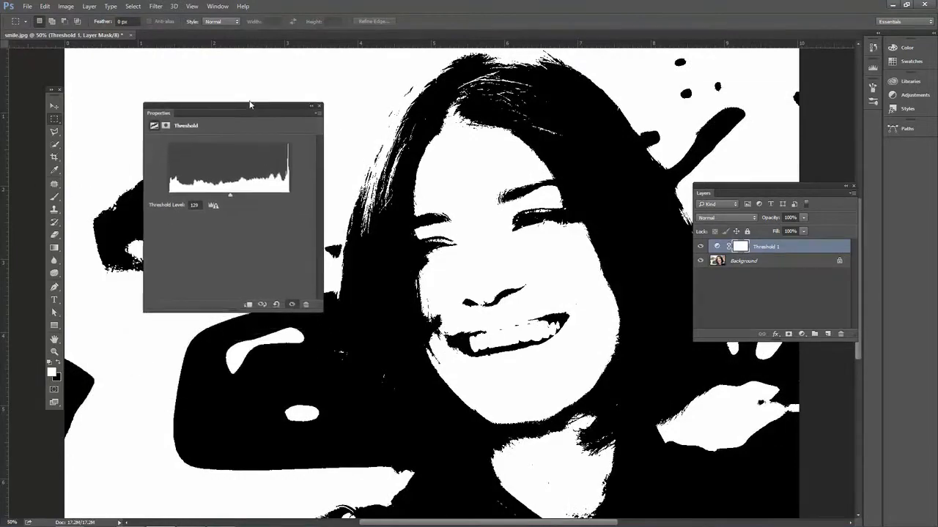
- Set the Threshold level low so only the darkest spots remain black
drag(229, 195, 152, 195)
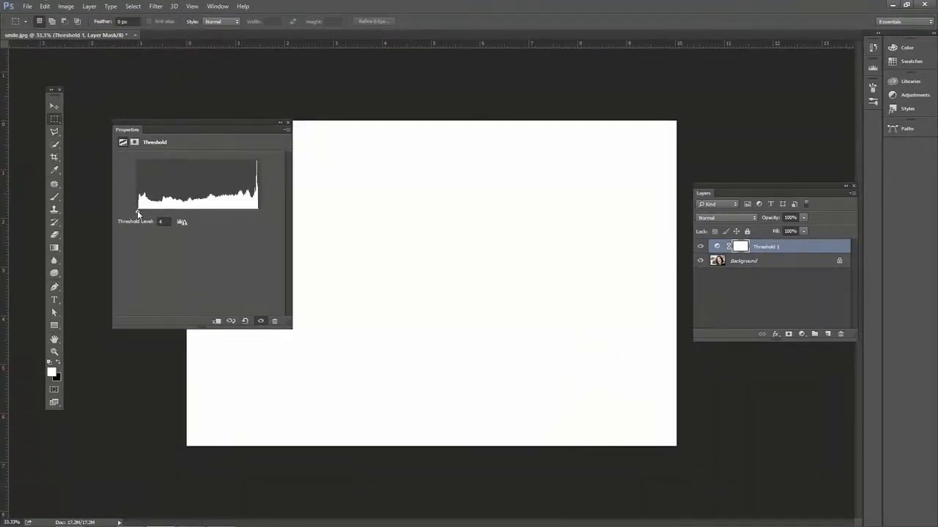
drag(138, 212, 144, 213)
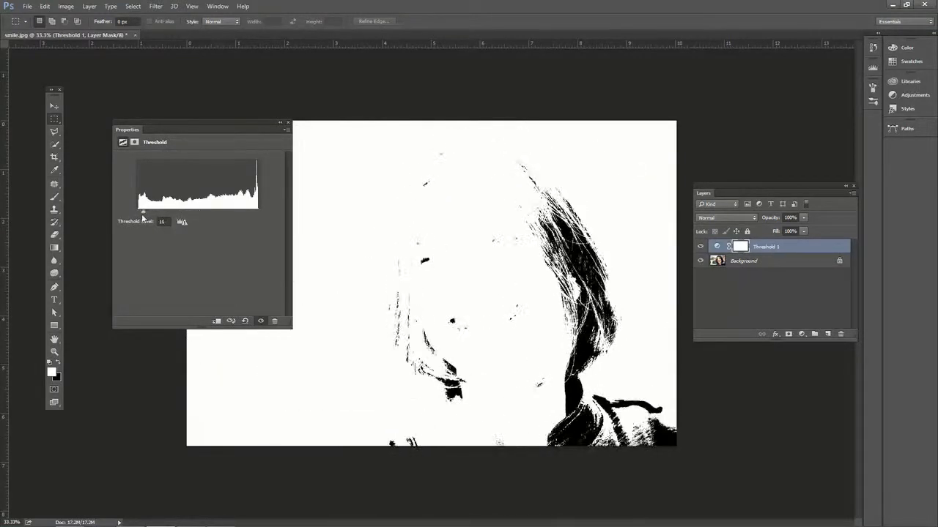
drag(144, 211, 137, 211)
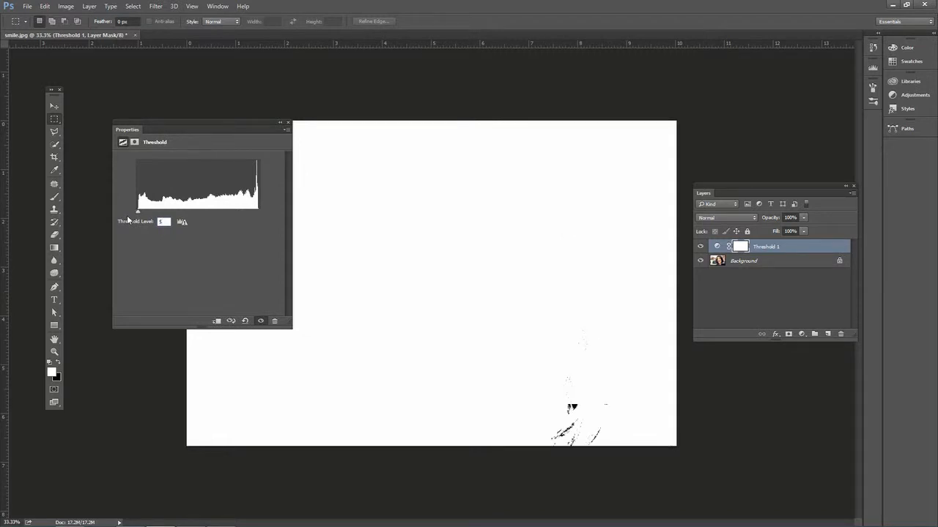
mouse_move(176, 244)
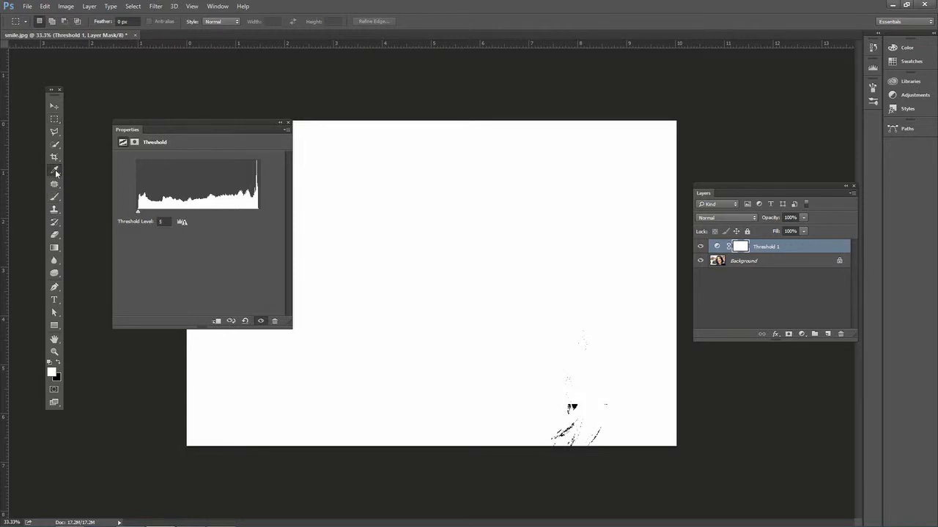
- Switch from the Eyedropper to the Color Sampler tool
click(54, 170)
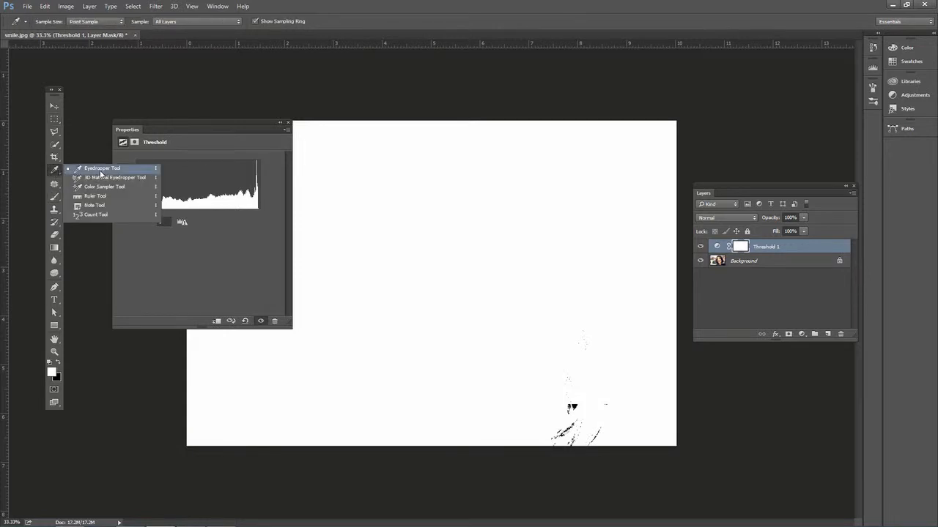
mouse_move(104, 187)
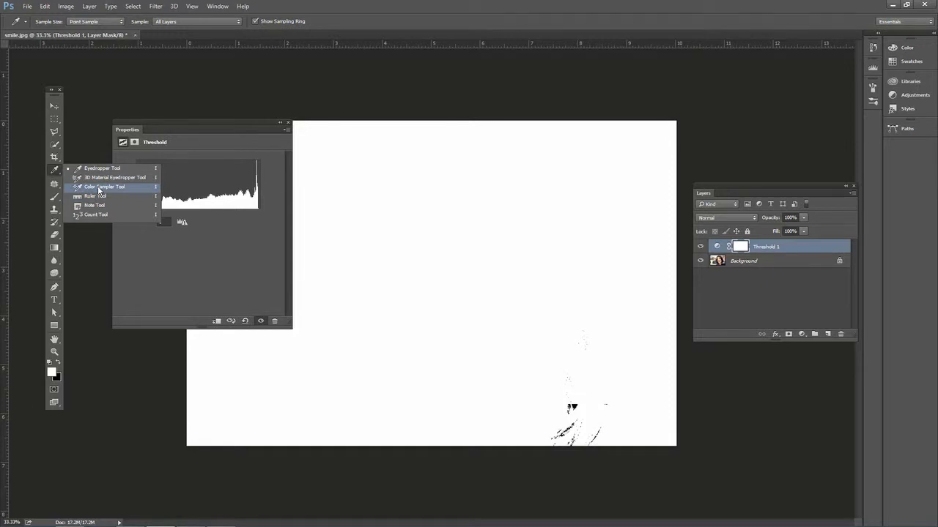
click(106, 187)
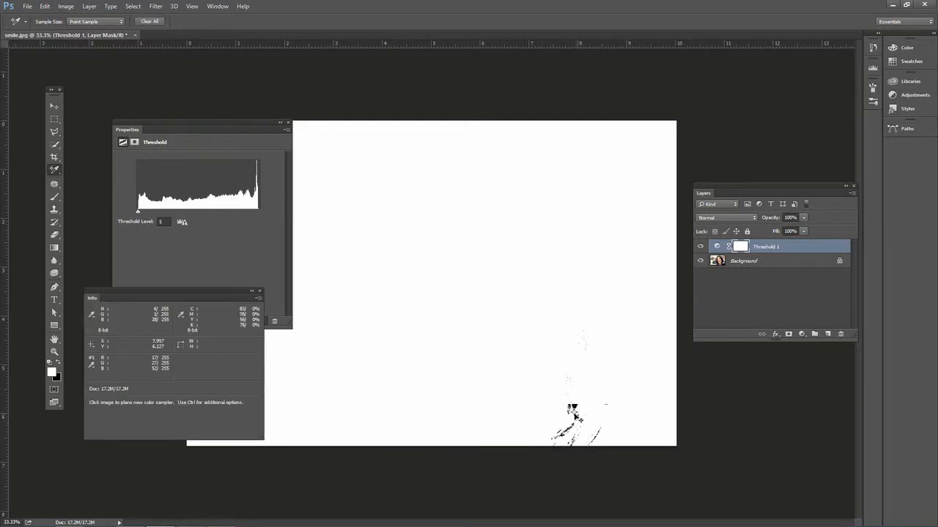
mouse_move(574, 413)
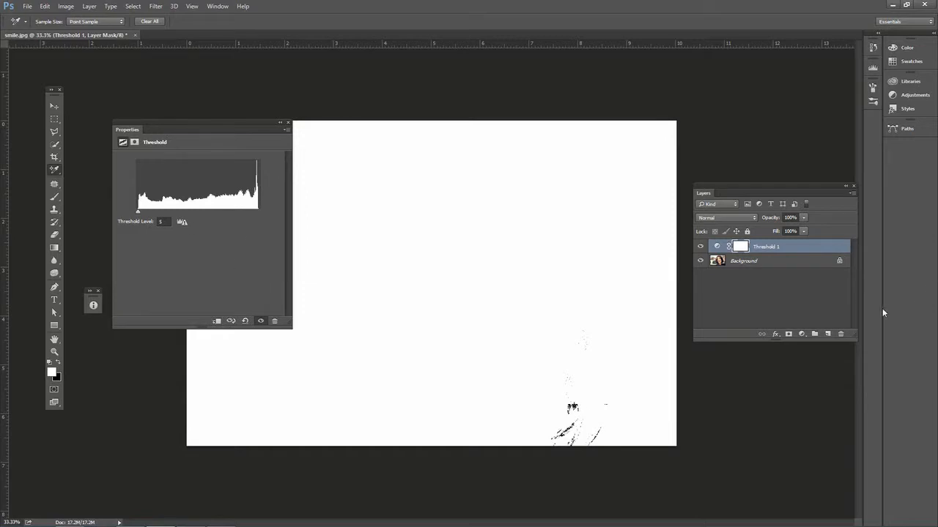
- Raise the Threshold level high so only the brightest spots remain white
drag(138, 211, 199, 211)
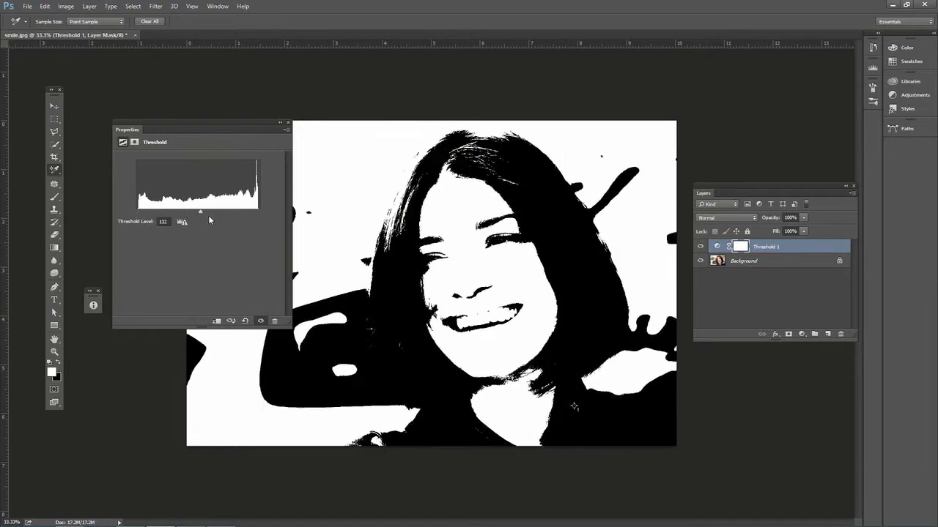
drag(182, 211, 257, 211)
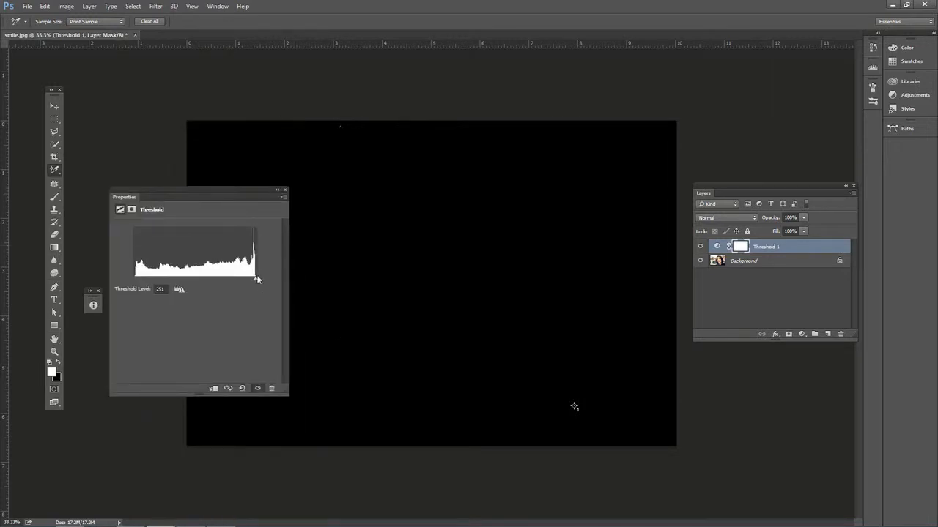
drag(258, 278, 255, 281)
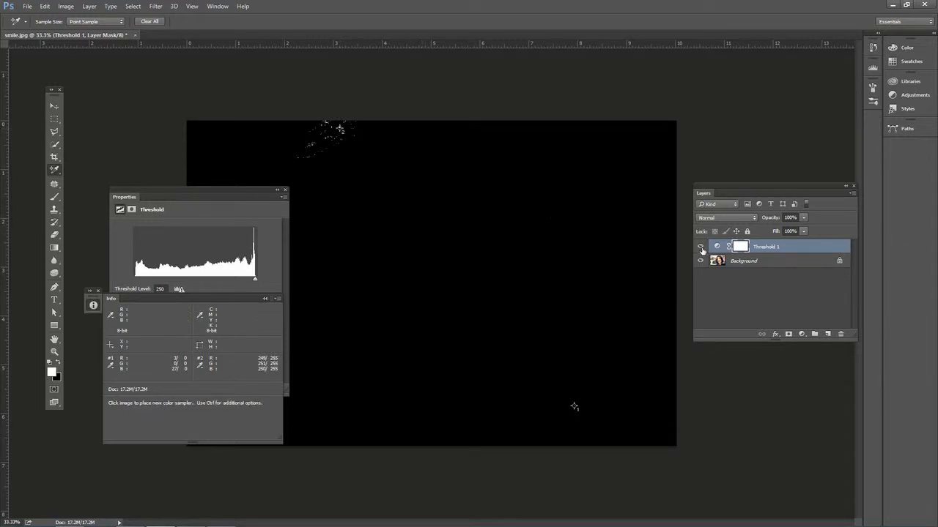
- Place a color sampler on the brightest area and close the Threshold settings
click(701, 246)
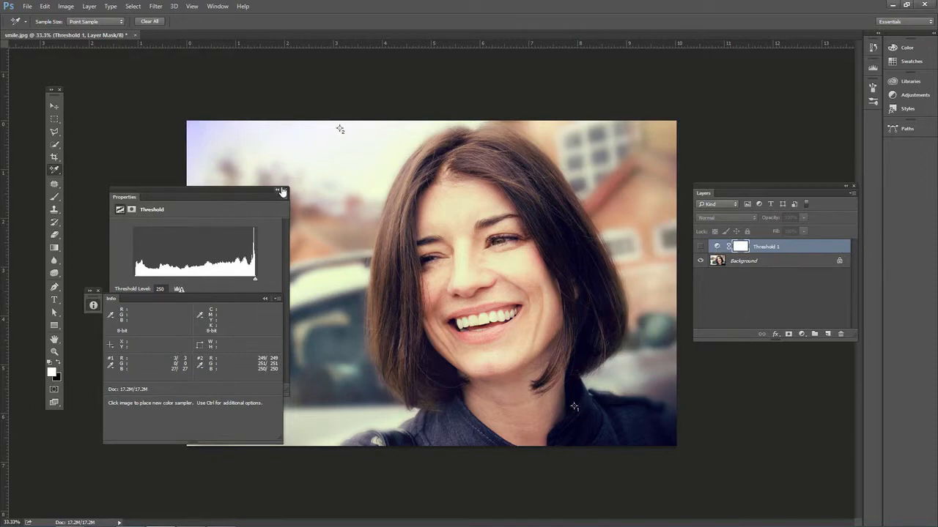
click(281, 192)
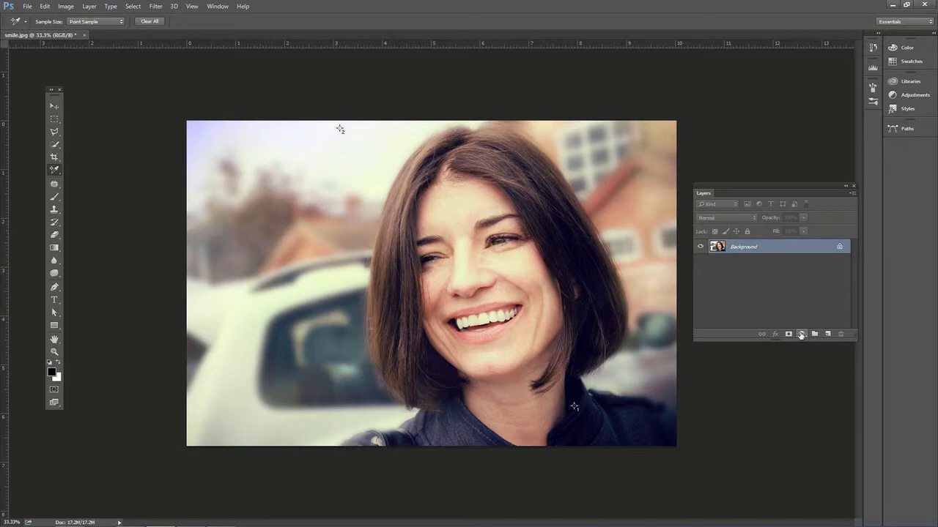
click(800, 334)
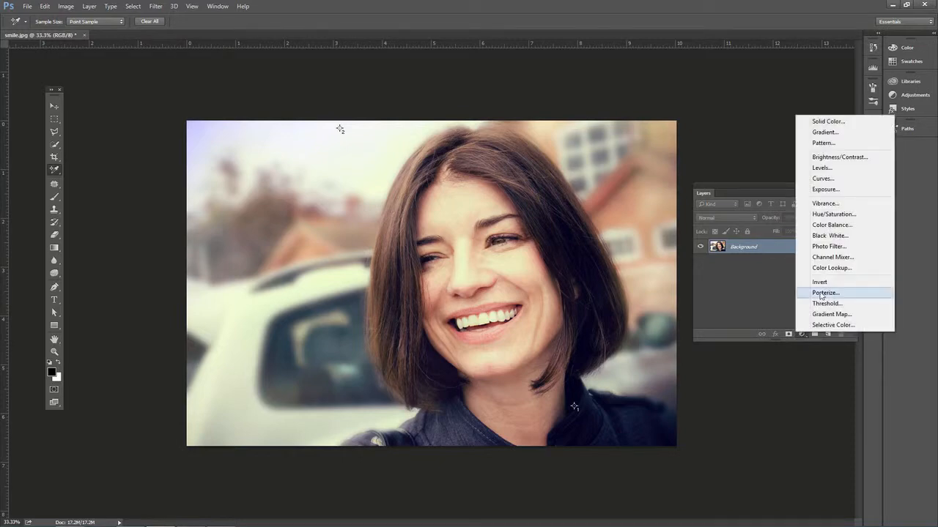
click(823, 179)
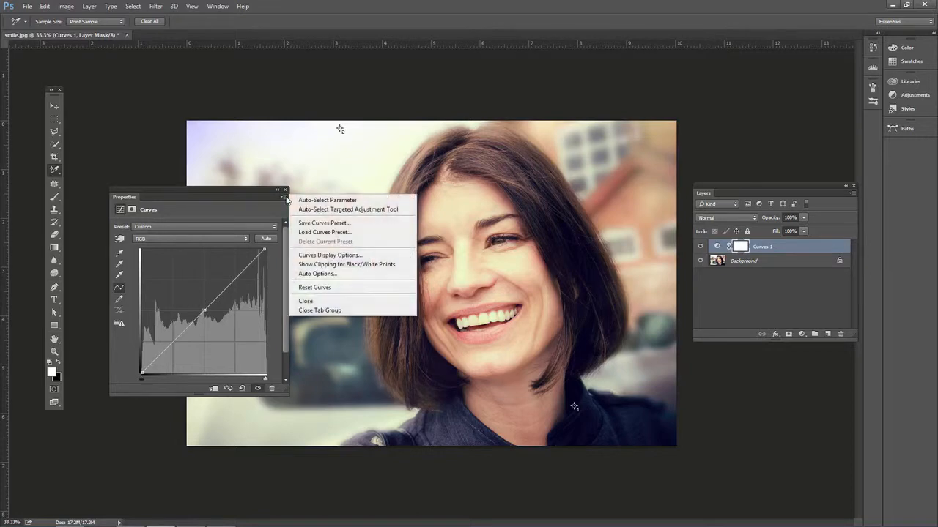
mouse_move(328, 199)
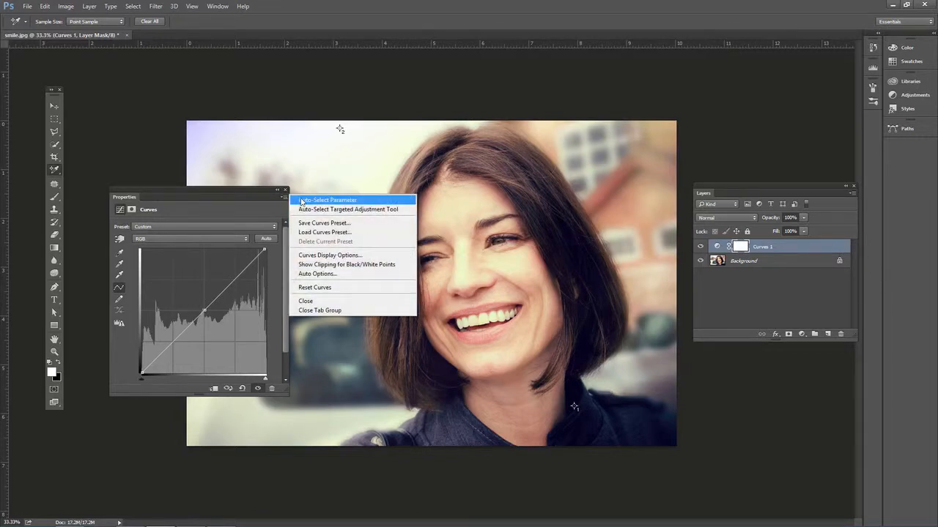
mouse_move(346, 263)
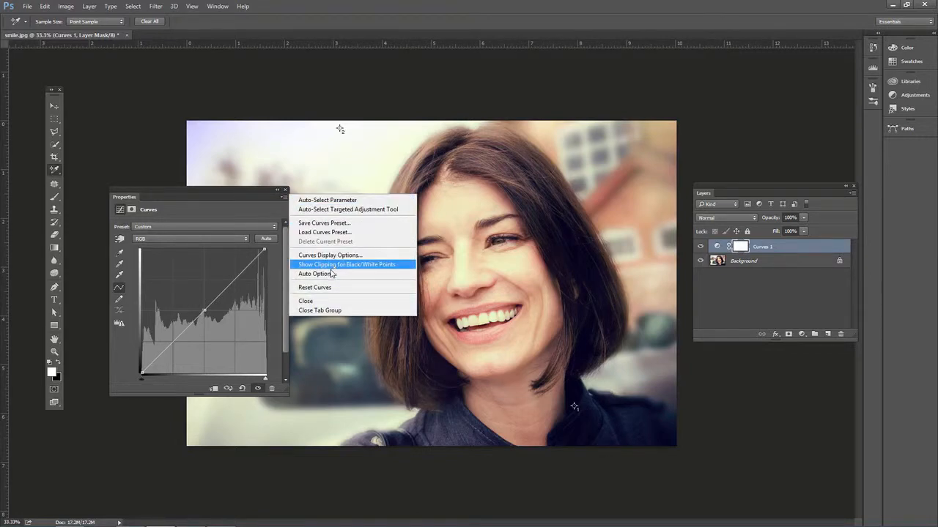
click(317, 274)
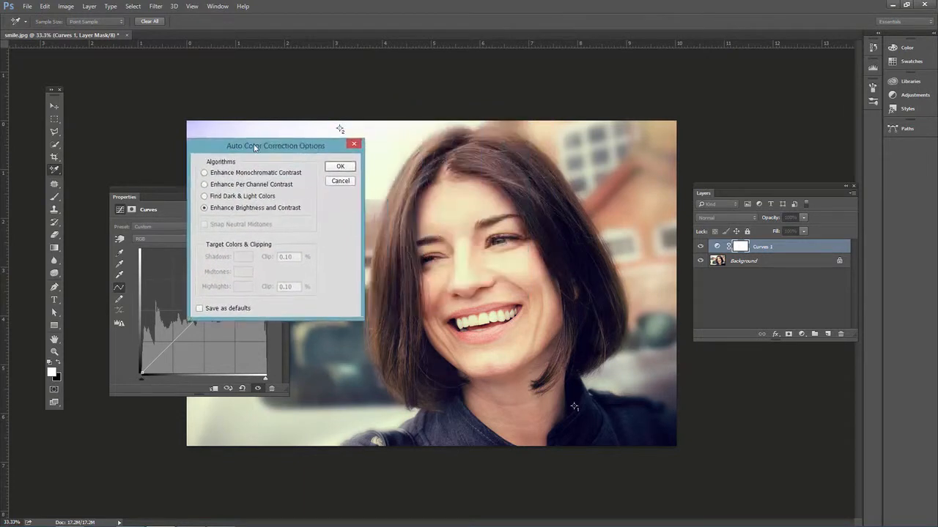
click(191, 185)
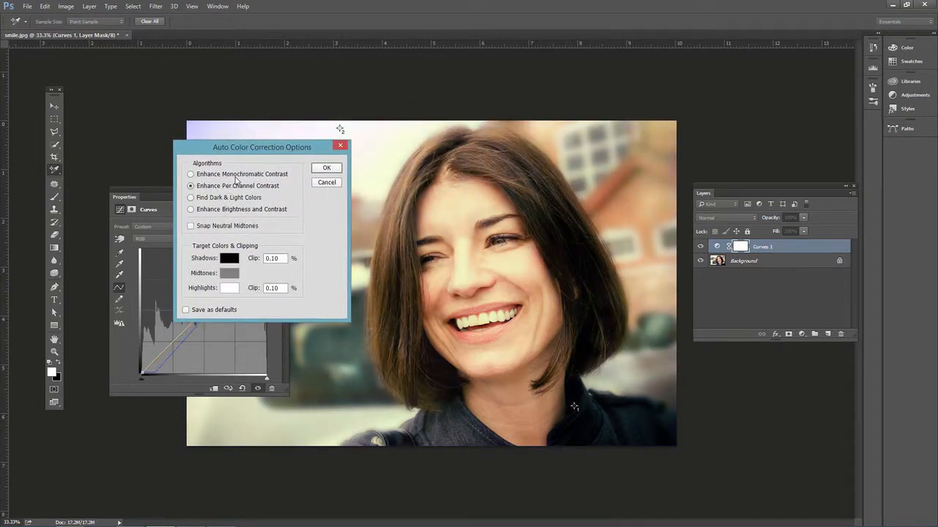
click(190, 175)
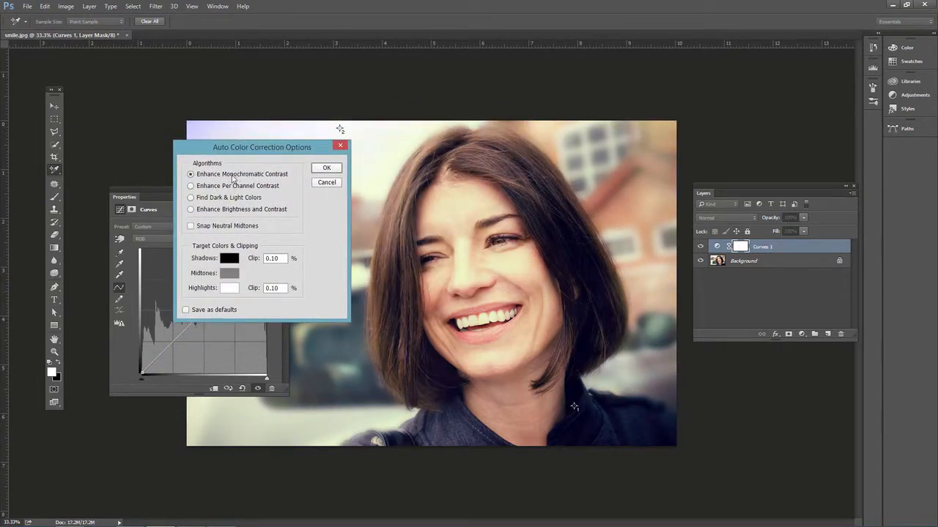
click(191, 184)
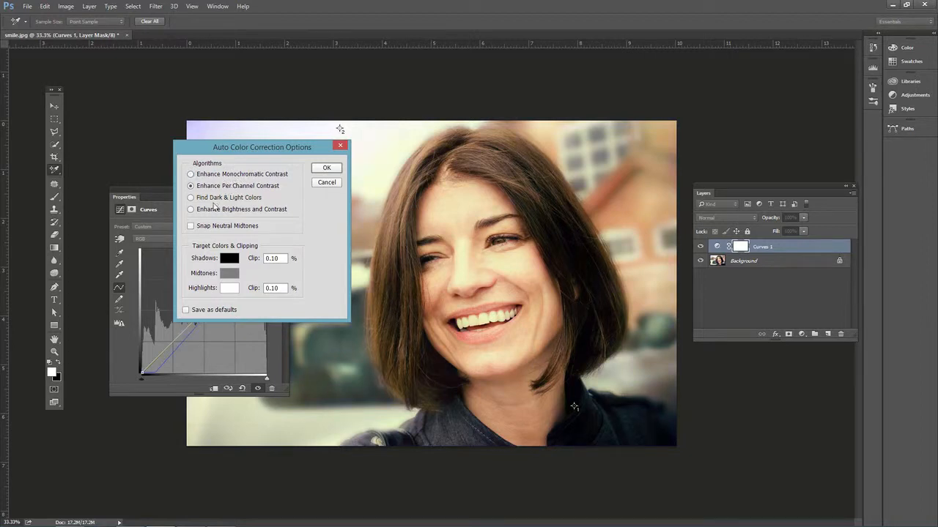
click(325, 167)
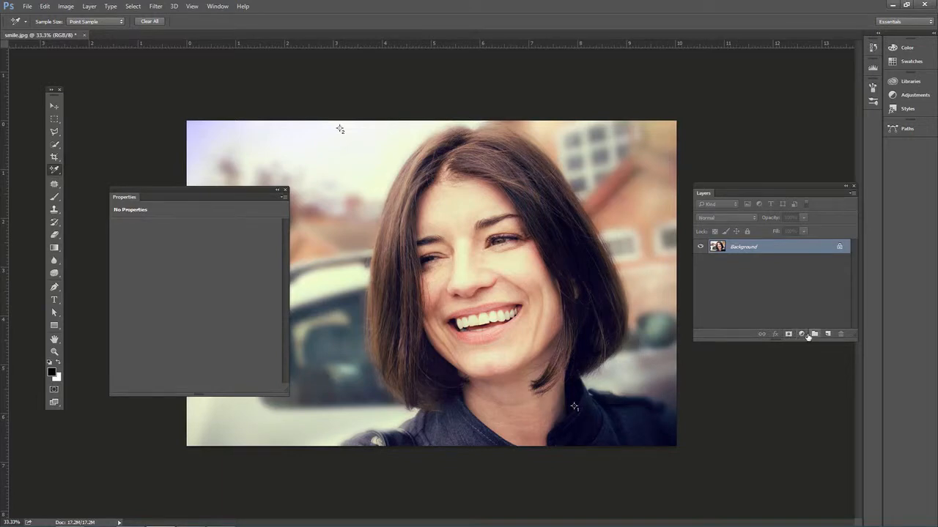
- Add a new Curves adjustment layer above the portrait
click(801, 334)
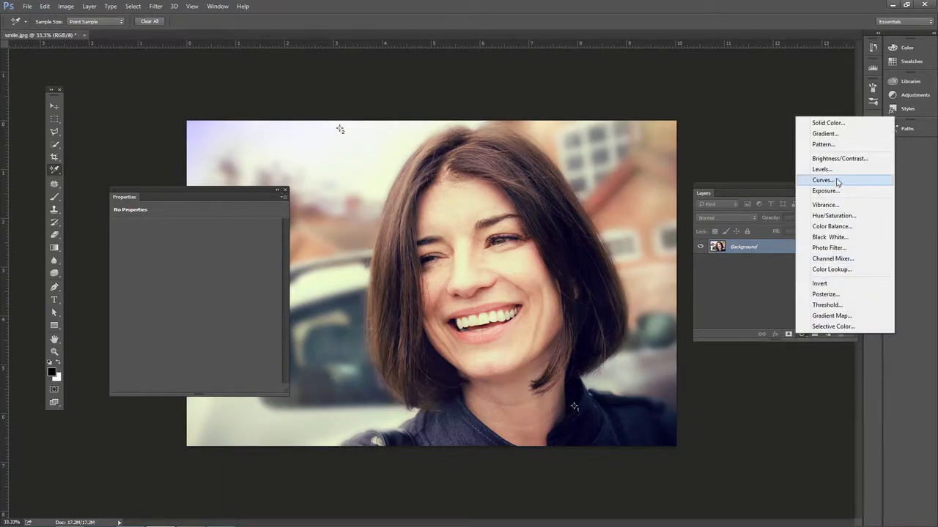
click(822, 180)
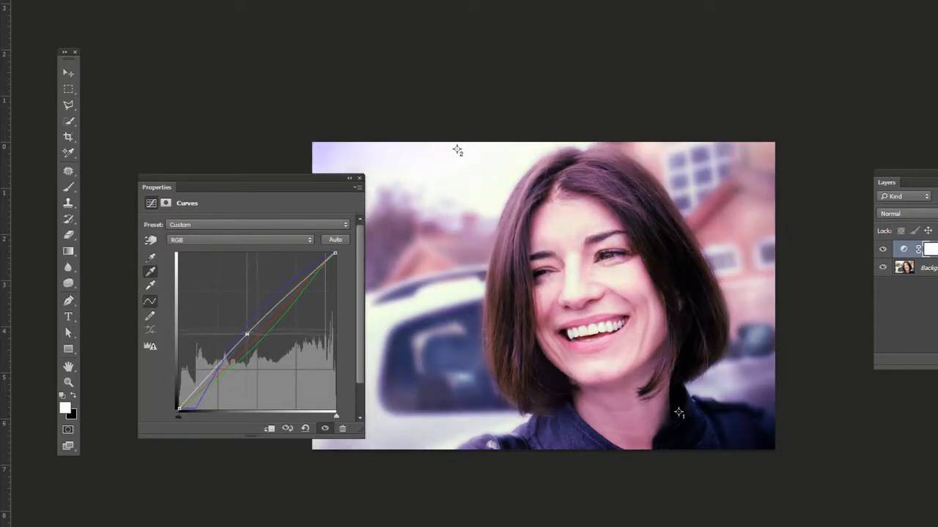
- Adjust the RGB curve's midtone point and lower the Curves layer's opacity
drag(246, 334, 249, 329)
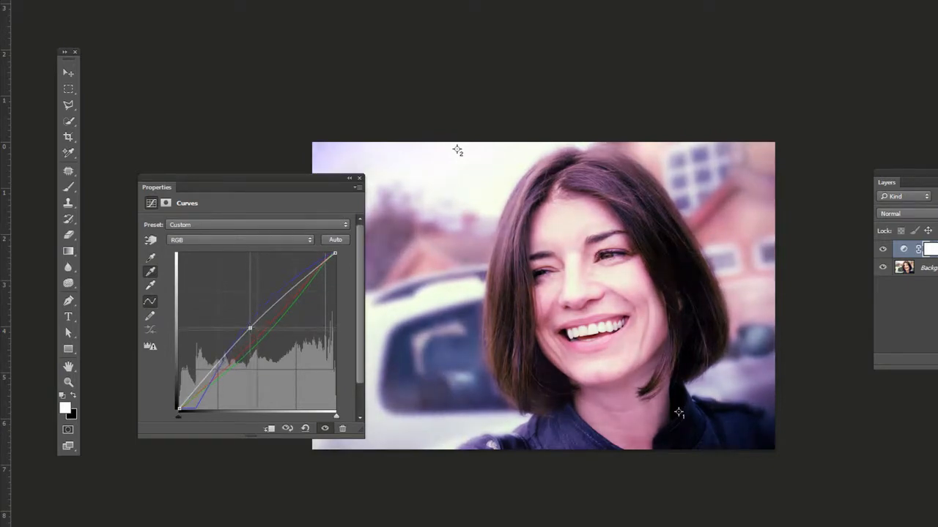
drag(249, 327, 278, 314)
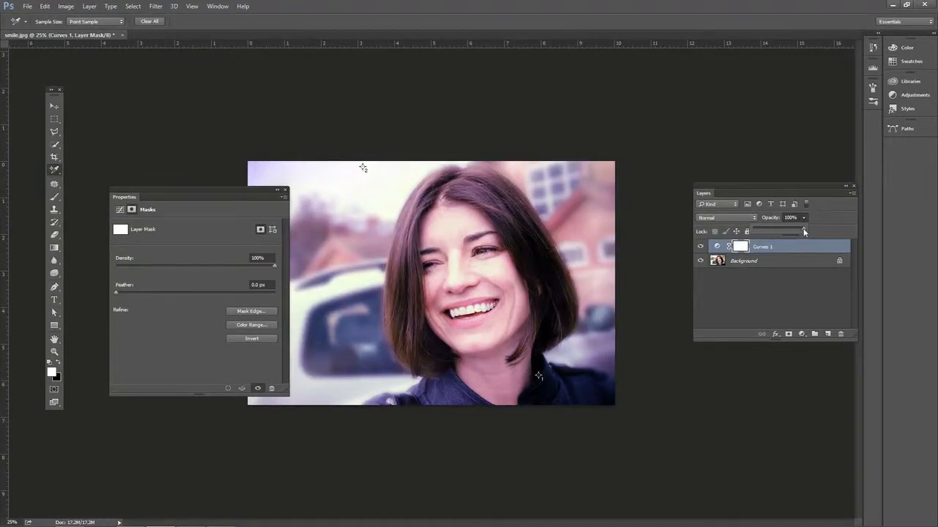
drag(803, 232, 788, 231)
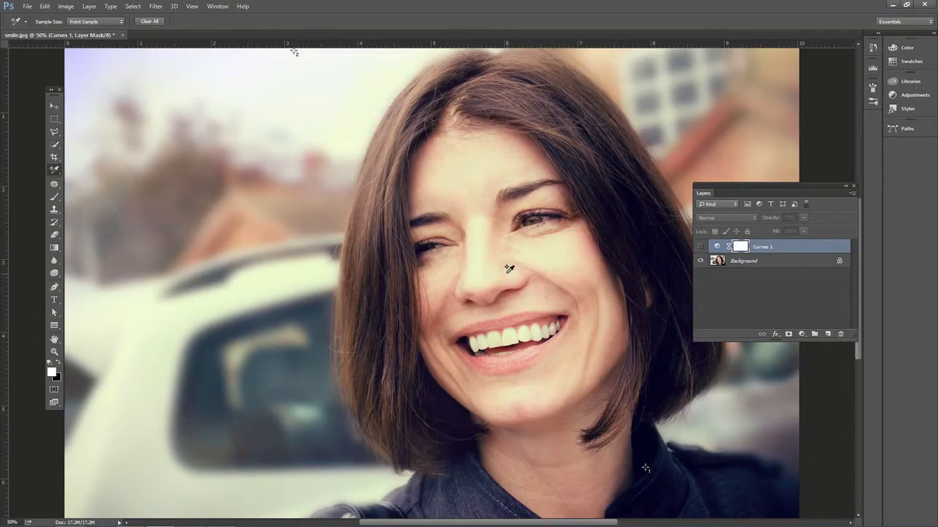
- Turn the Curves 1 layer back on at about 72% opacity
click(700, 246)
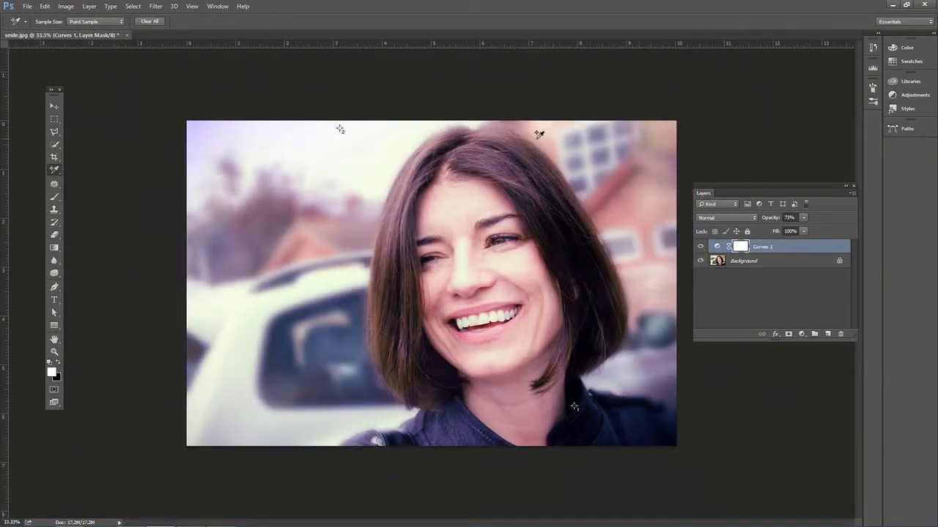
mouse_move(422, 141)
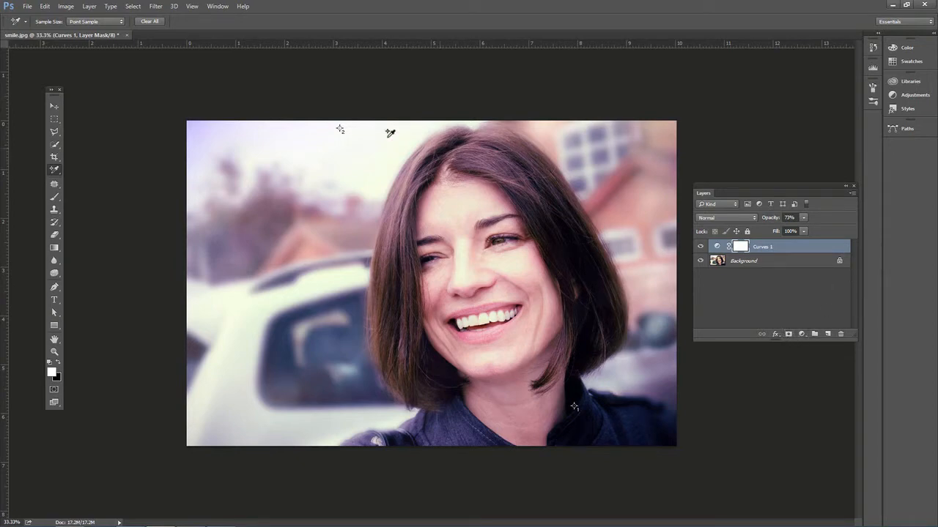
mouse_move(574, 410)
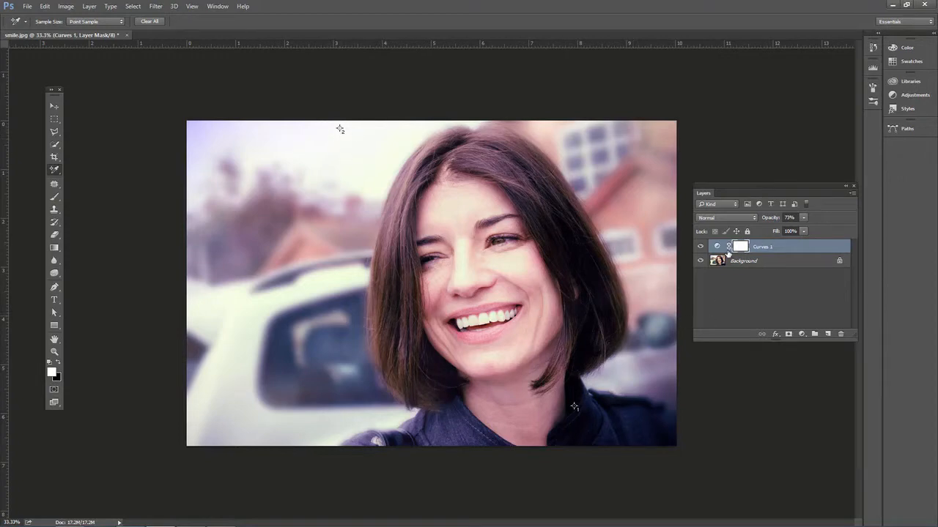
double_click(761, 247)
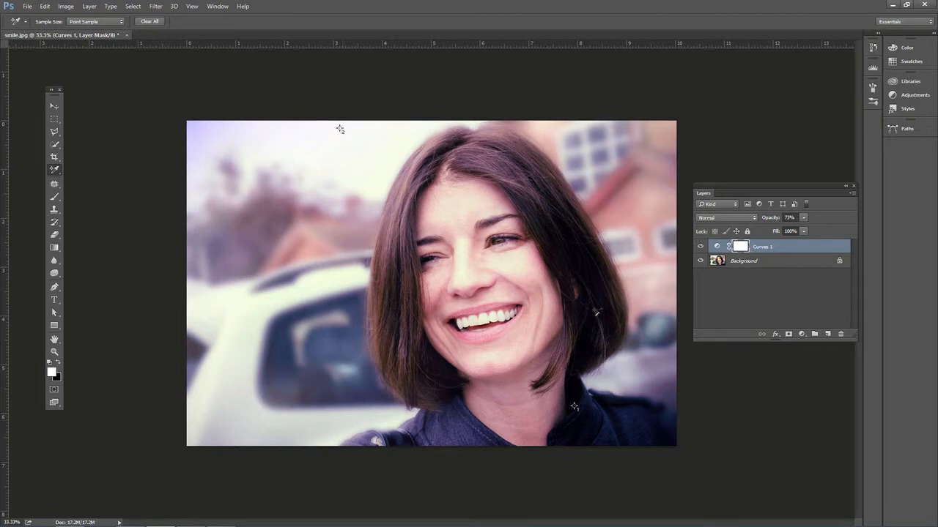
mouse_move(378, 122)
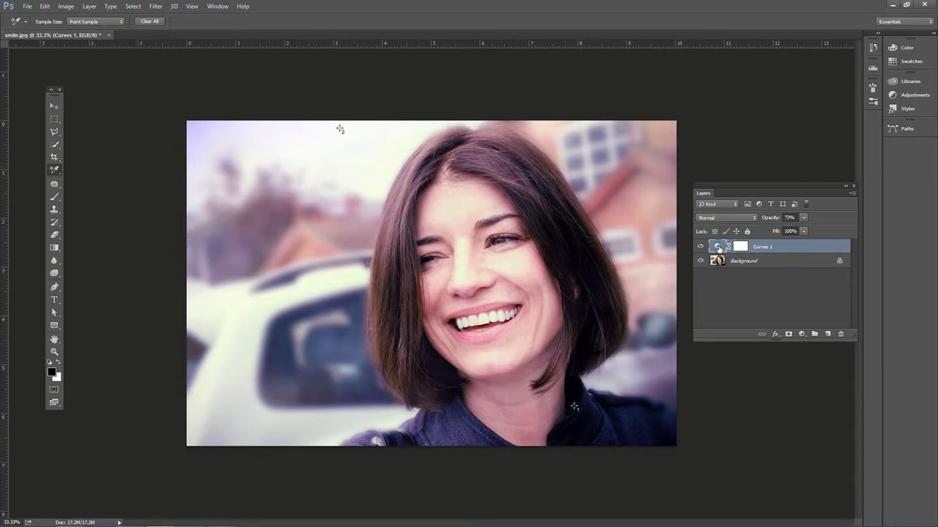
- Review the Curves layer's Blue and Red channel curves, returning to RGB
double_click(717, 246)
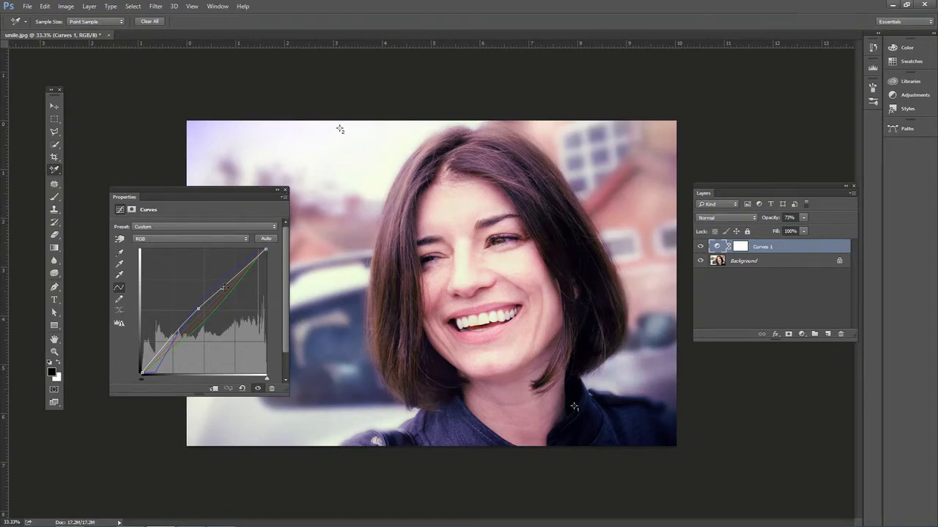
click(189, 239)
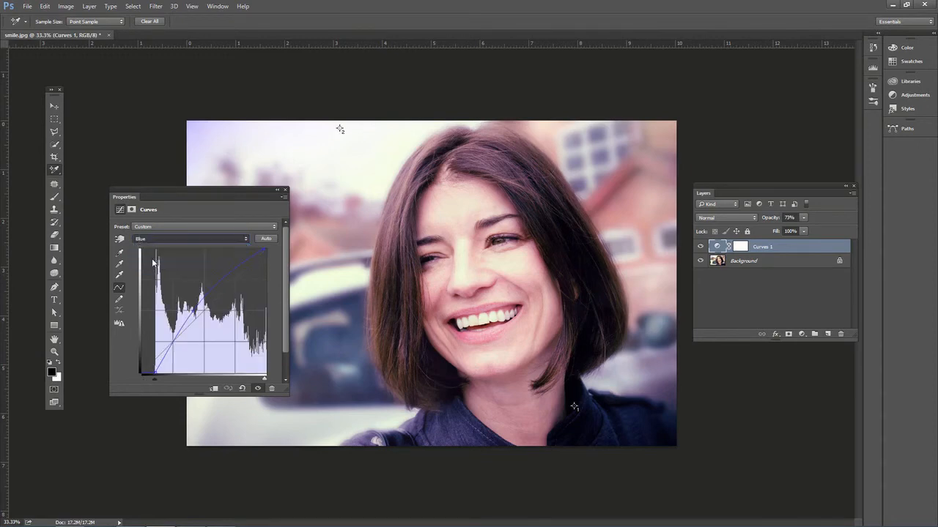
click(190, 239)
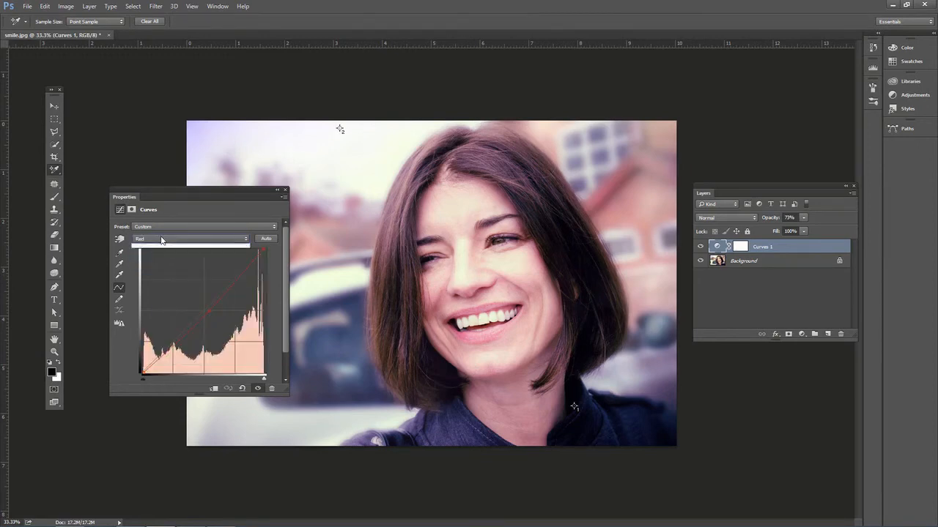
click(189, 238)
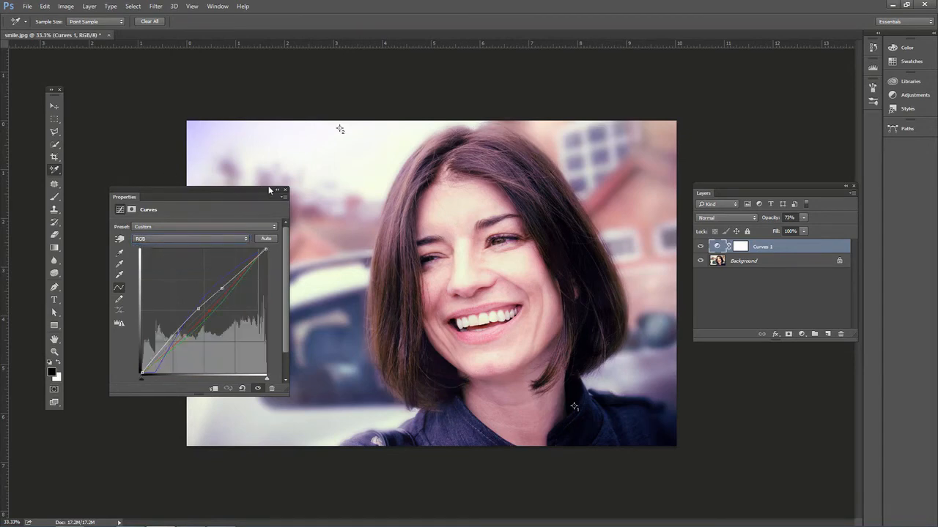